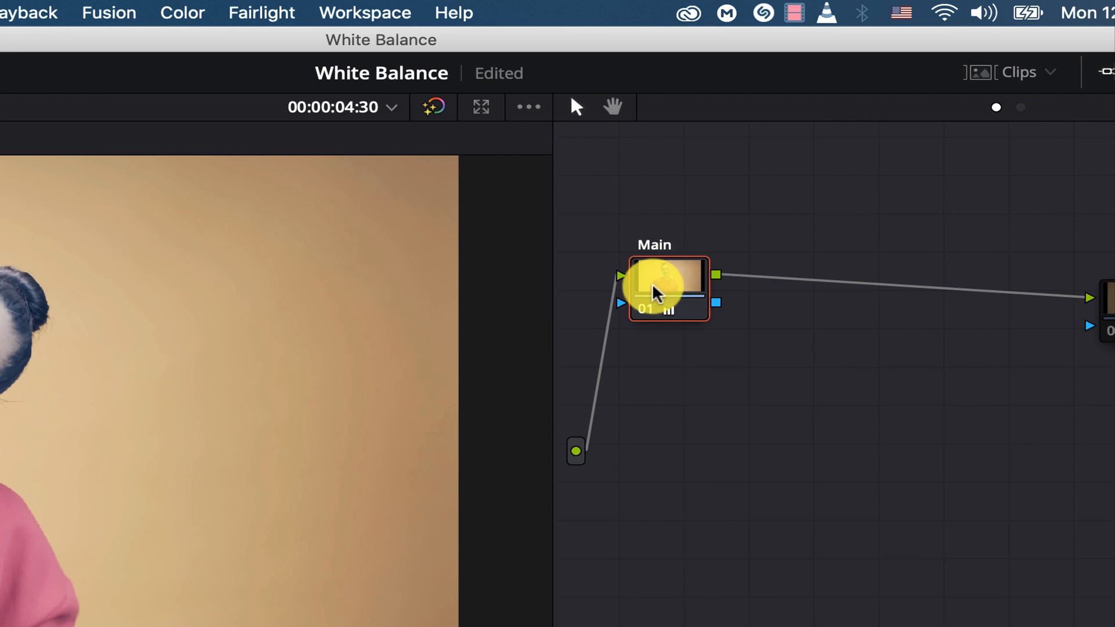
Step: Add serial node 05 after the Main node and bring up the Window palette
drag(655, 288, 686, 295)
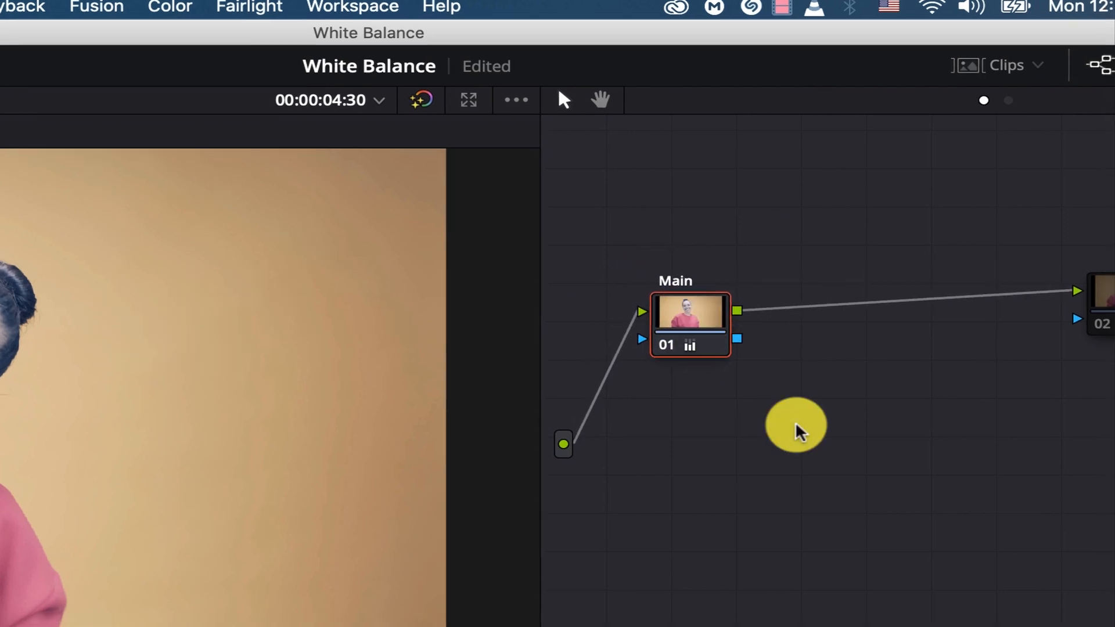
right_click(688, 323)
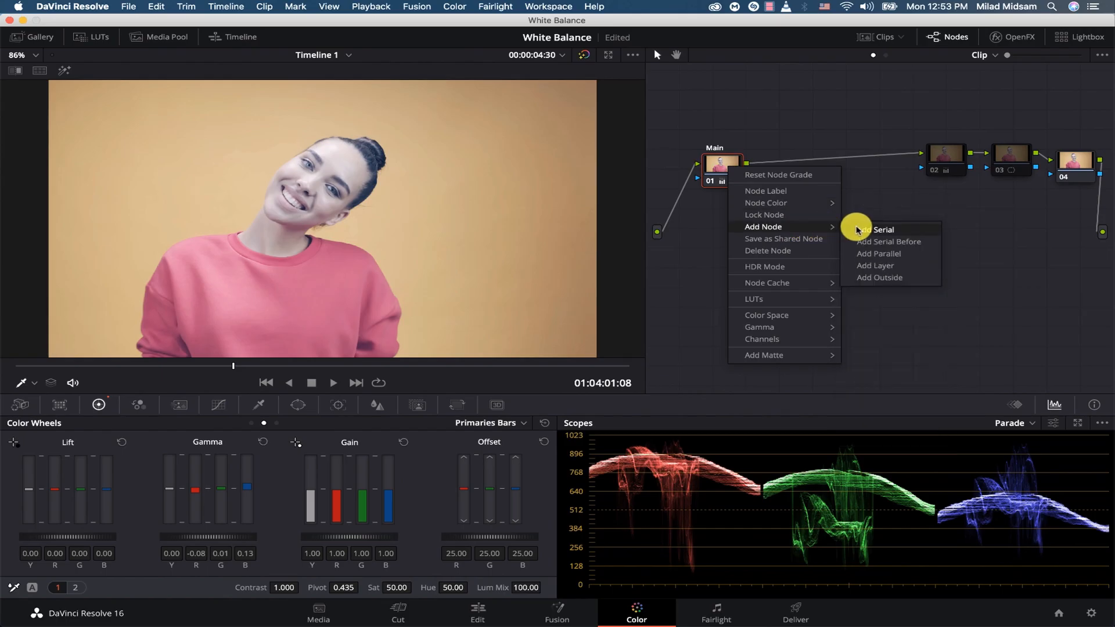
click(884, 229)
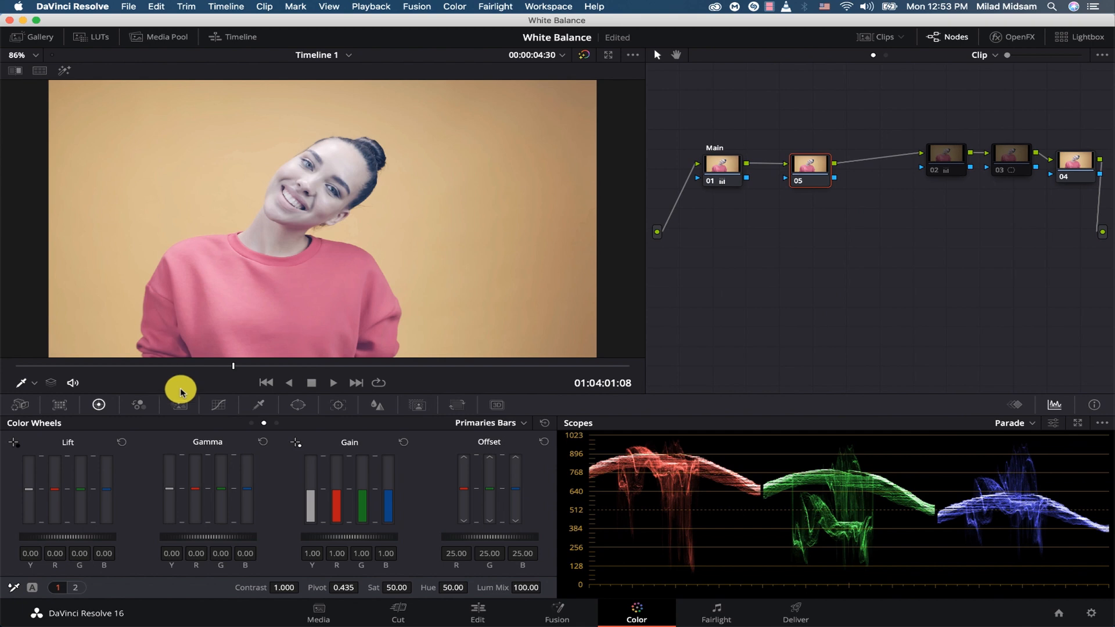
mouse_move(288, 408)
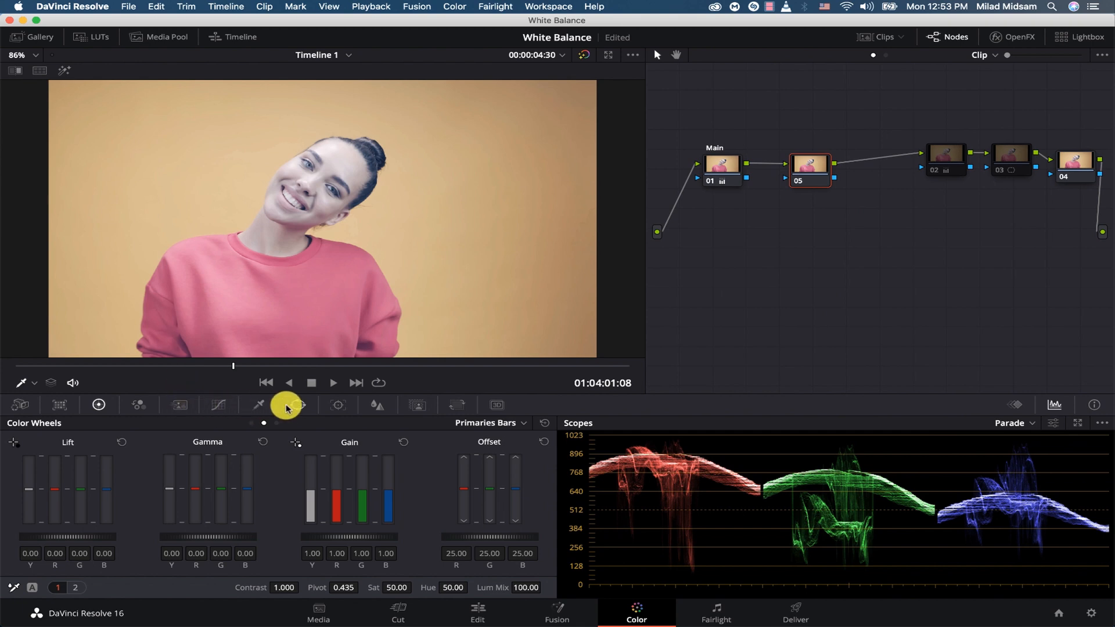
click(298, 405)
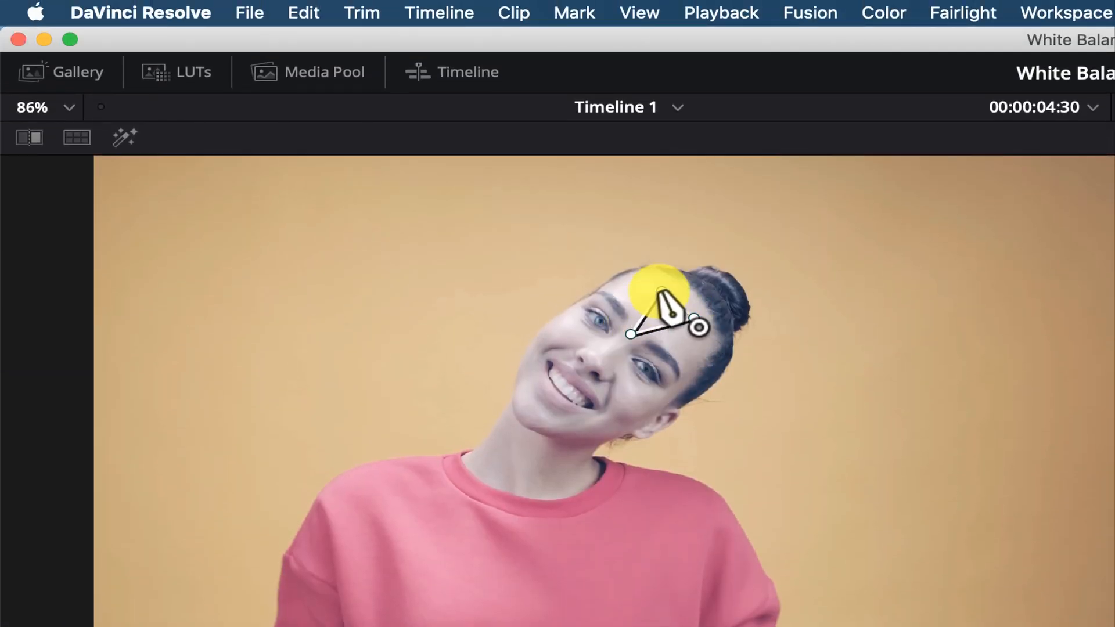
Step: Draw a Pen triangle on the forehead, enable Highlight, and show the Vectorscope
click(124, 136)
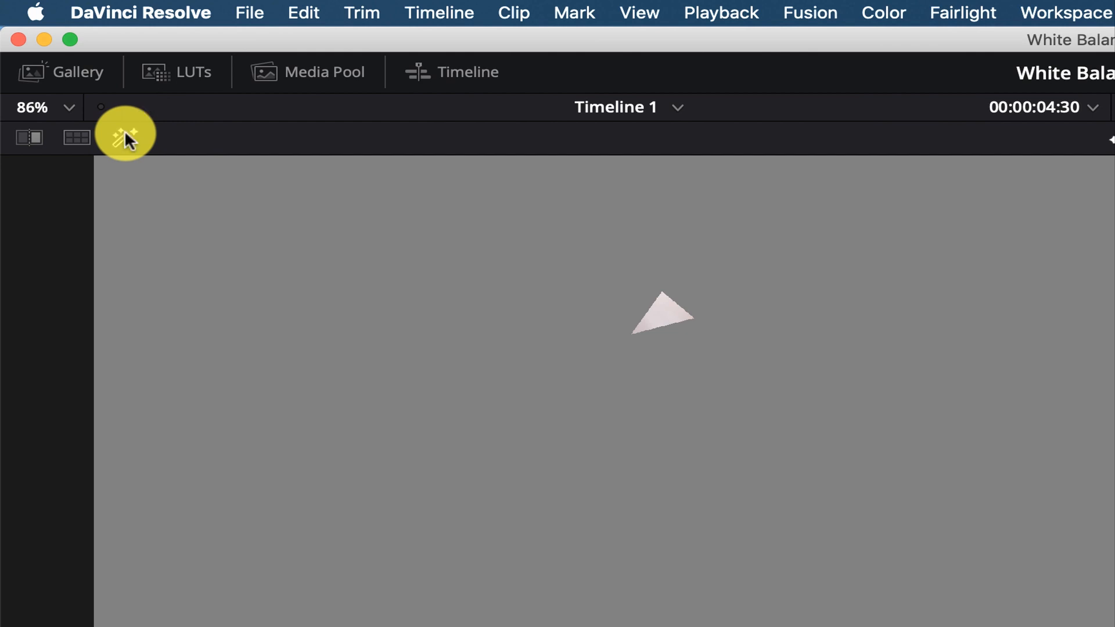
click(920, 230)
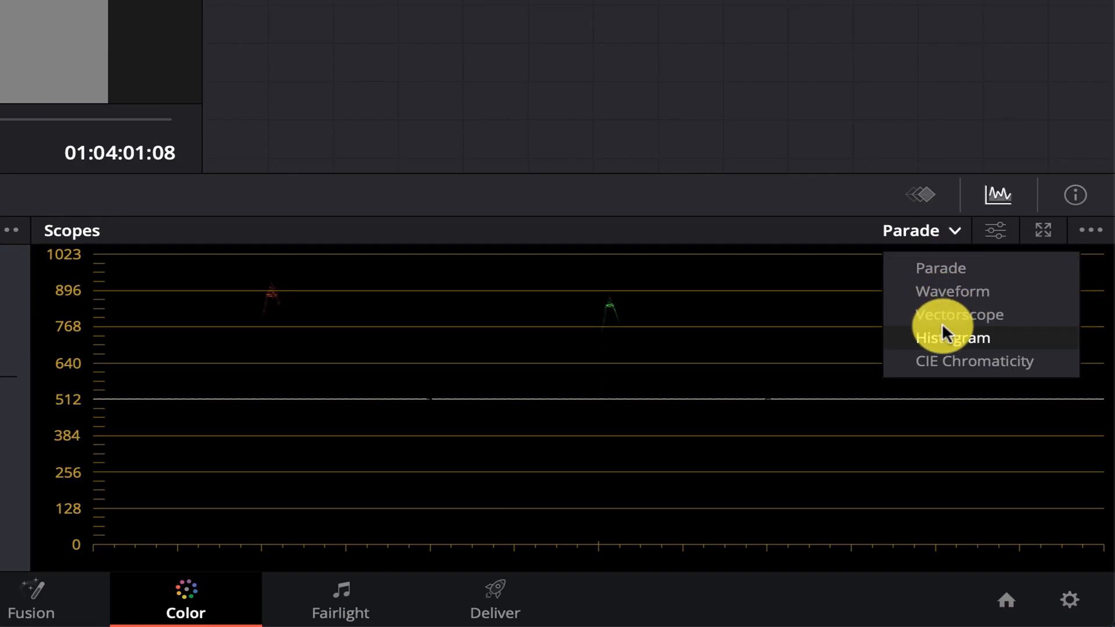
click(959, 314)
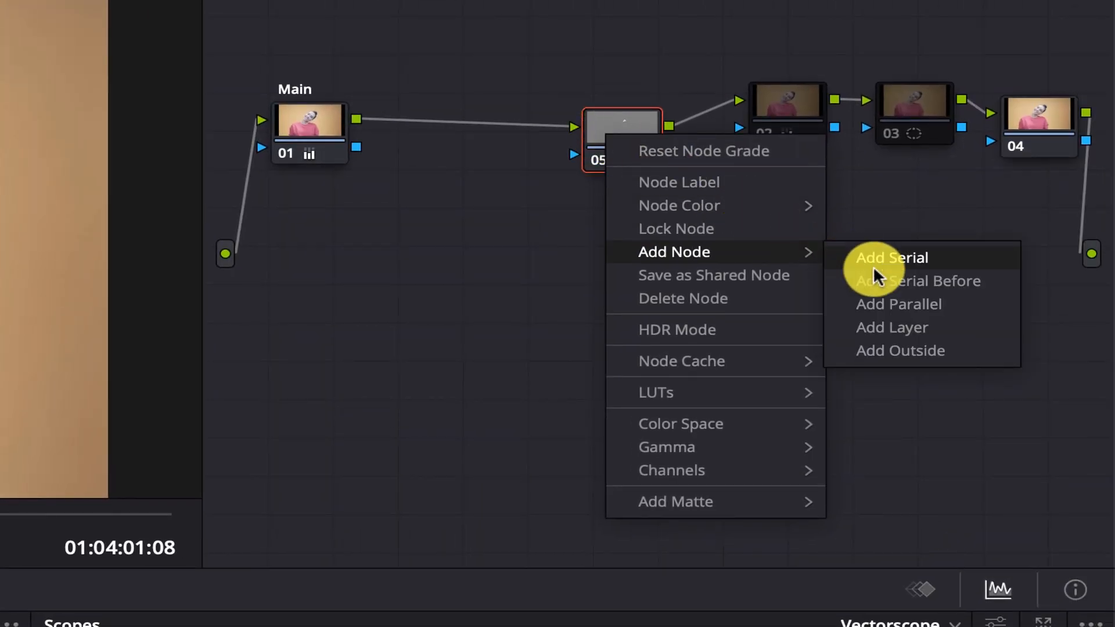
Step: Insert serial node 06 before node 05, with Highlight off and Parade scope shown
click(892, 258)
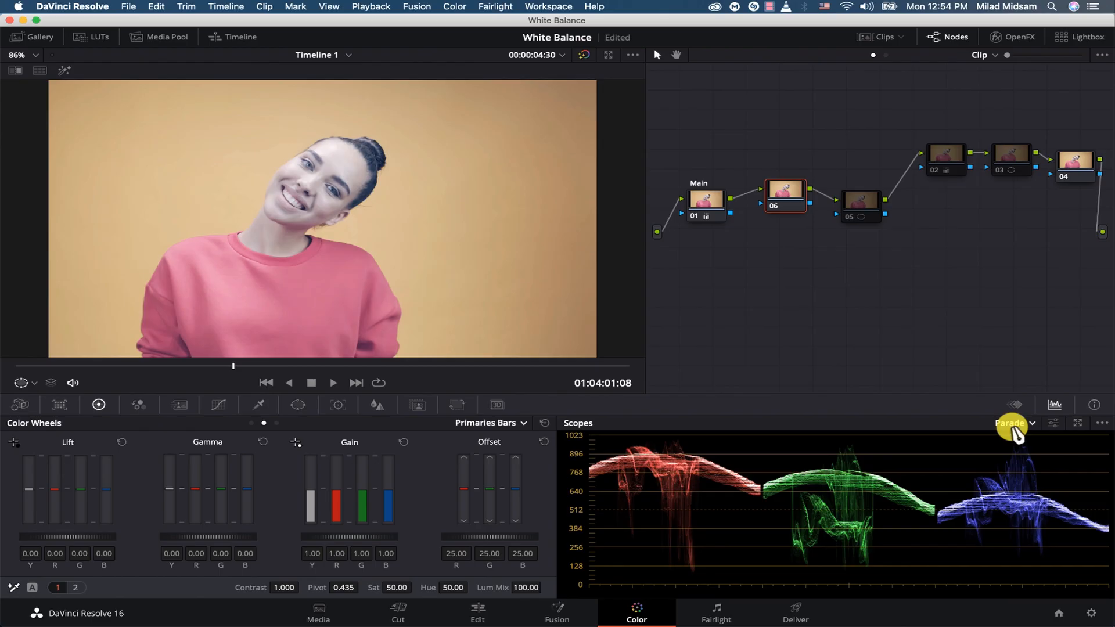
Step: Using the RGB parade, set node 06 gamma red to 0.11 and gamma blue to -0.07
click(23, 383)
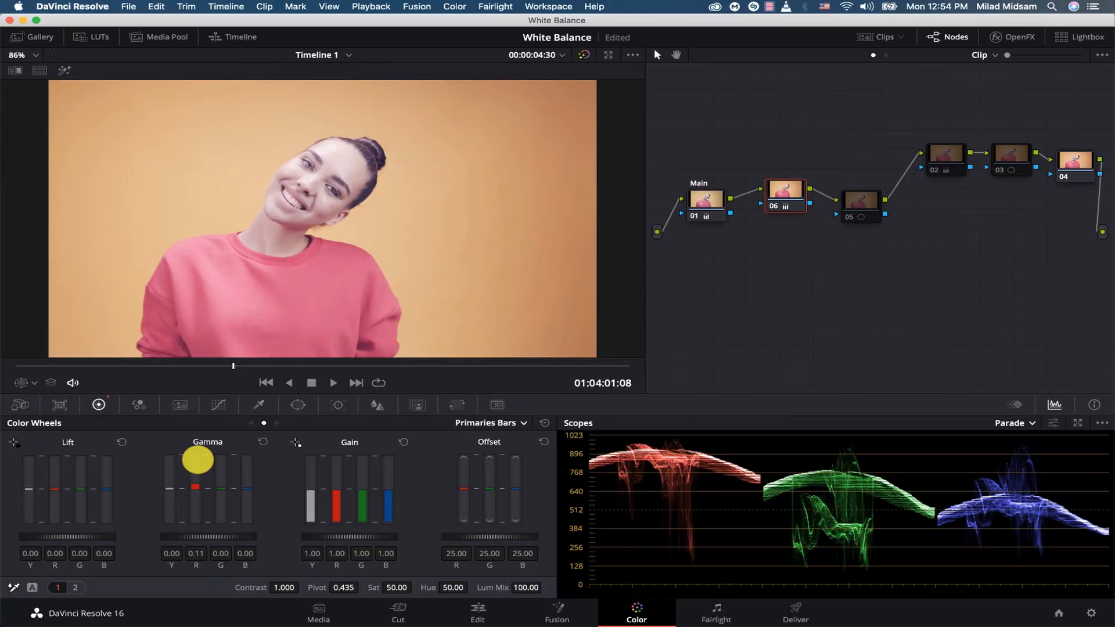
drag(198, 460, 193, 484)
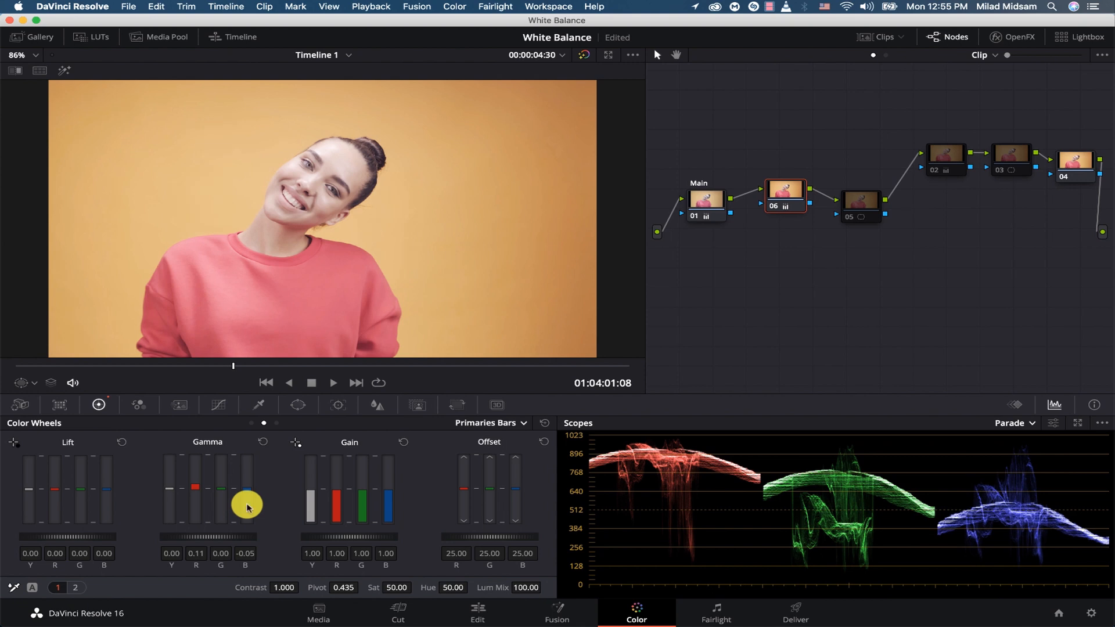
drag(247, 505, 245, 495)
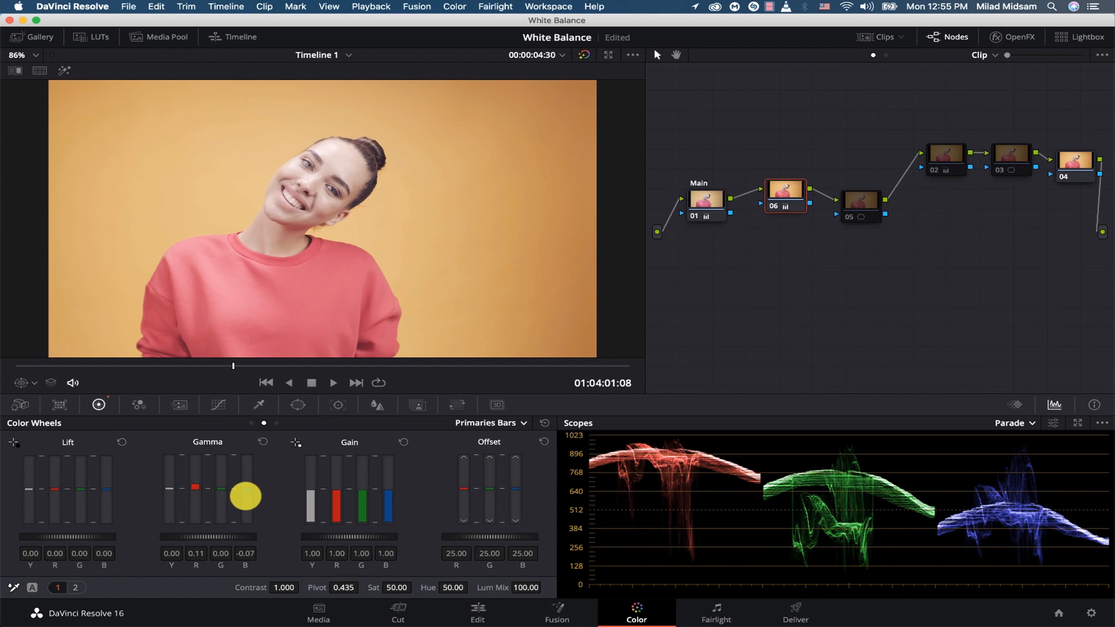
drag(245, 496, 213, 489)
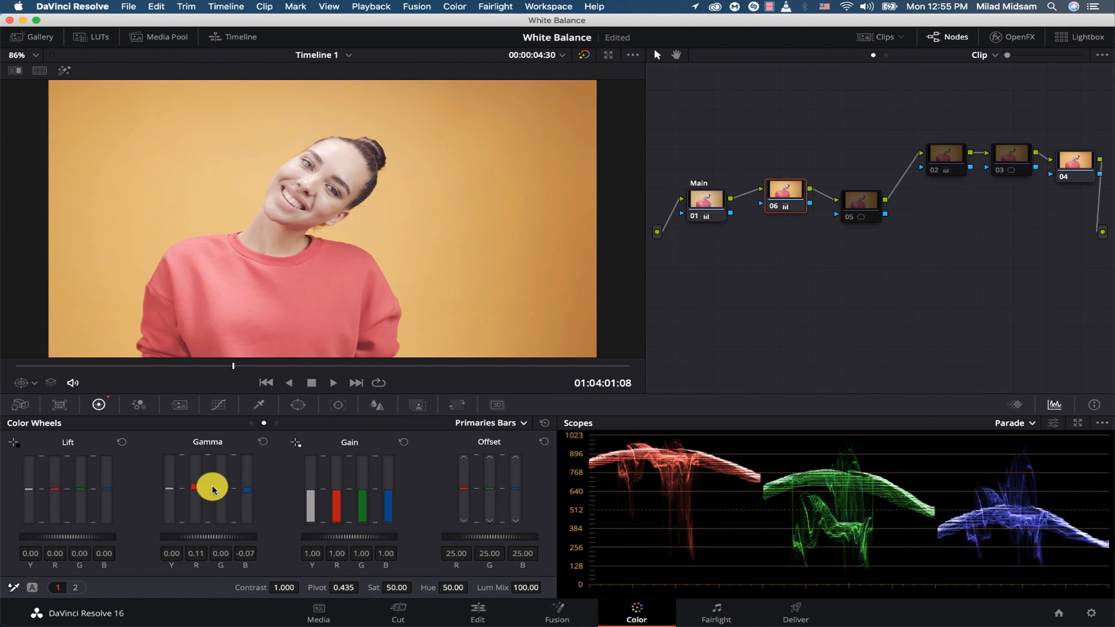
drag(212, 488, 195, 481)
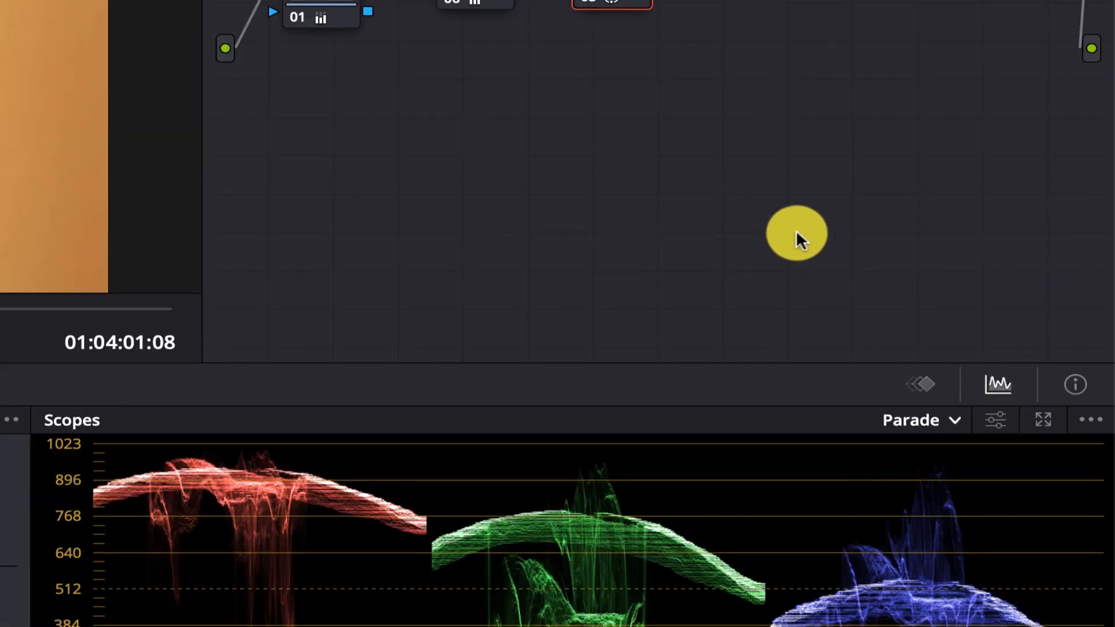
Step: Switch the scope to Vectorscope and scrub the clip to check skin tone
click(919, 231)
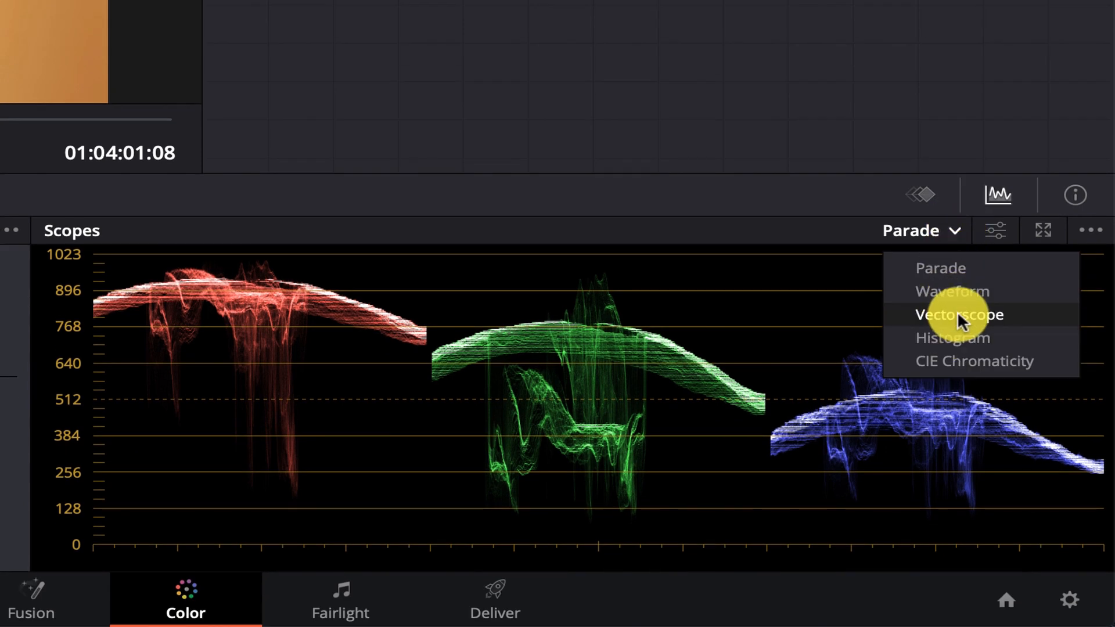
click(959, 315)
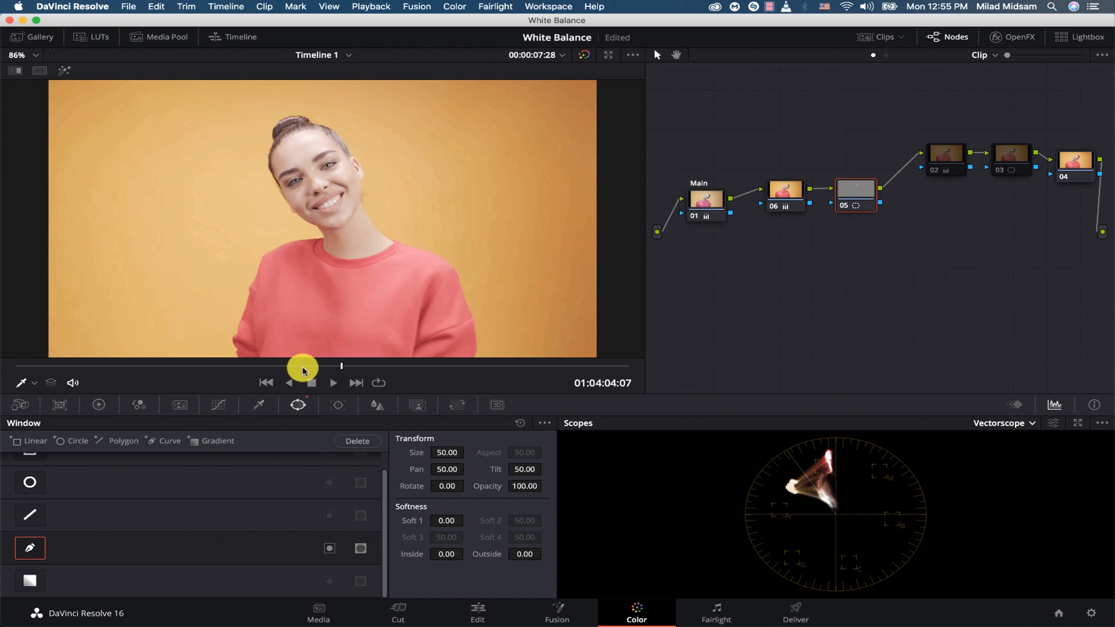
drag(302, 366, 184, 364)
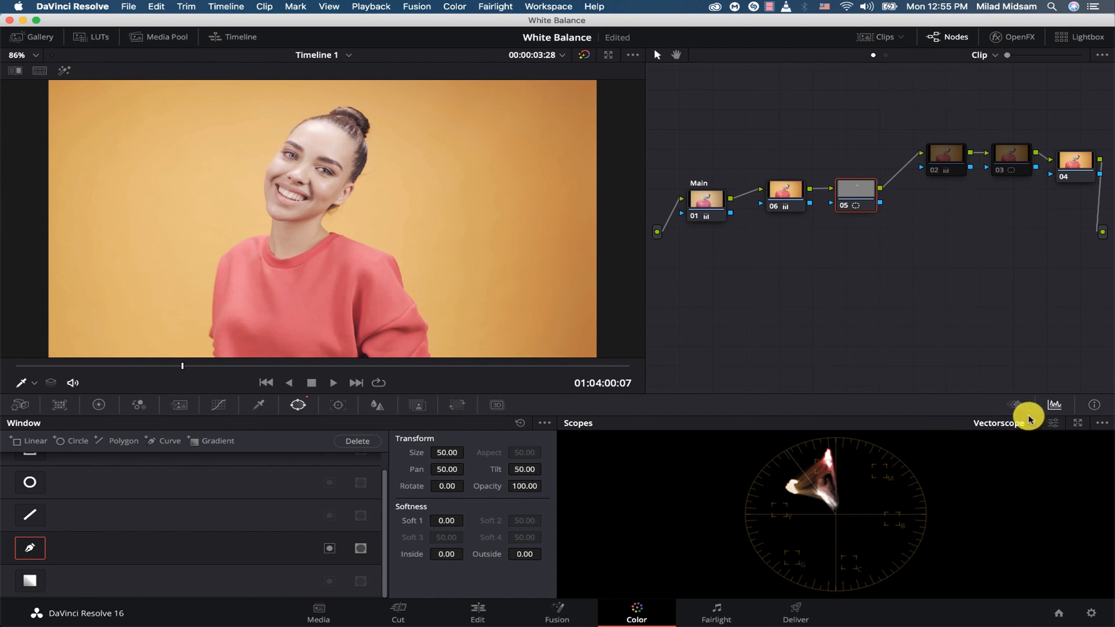
Step: Return the scope to Parade and reposition skin-mask node 05 in the graph
click(998, 422)
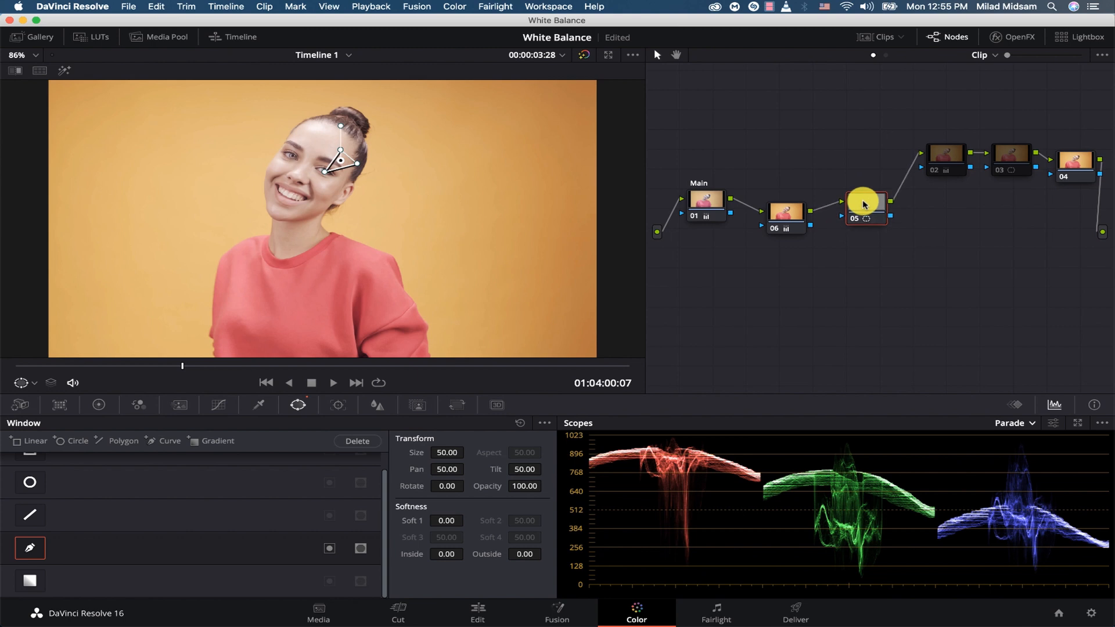
click(865, 206)
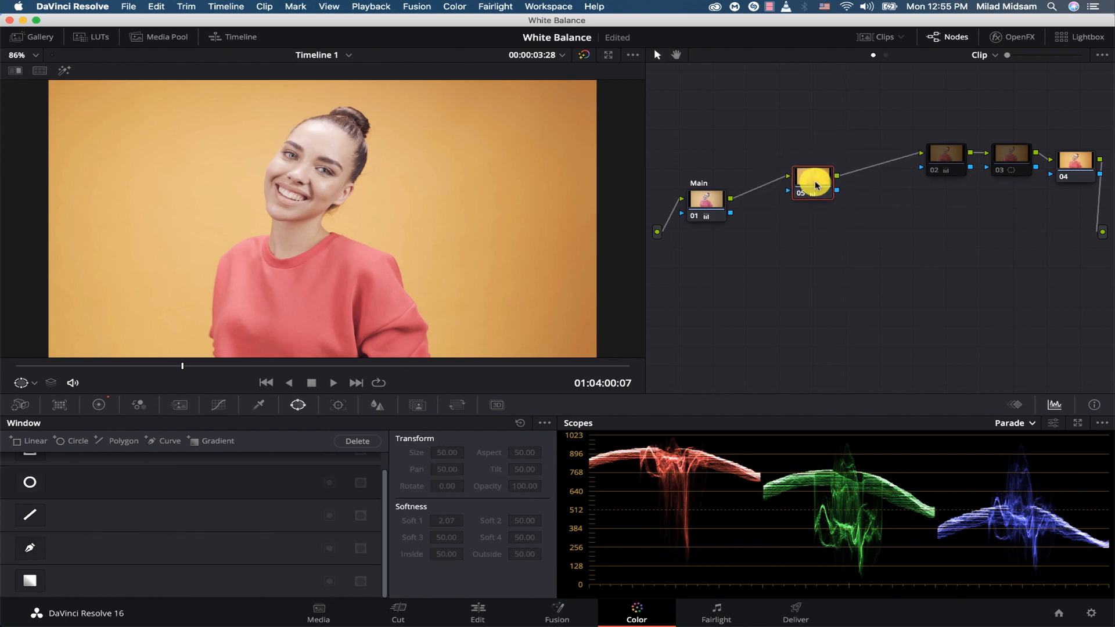
drag(813, 183, 785, 194)
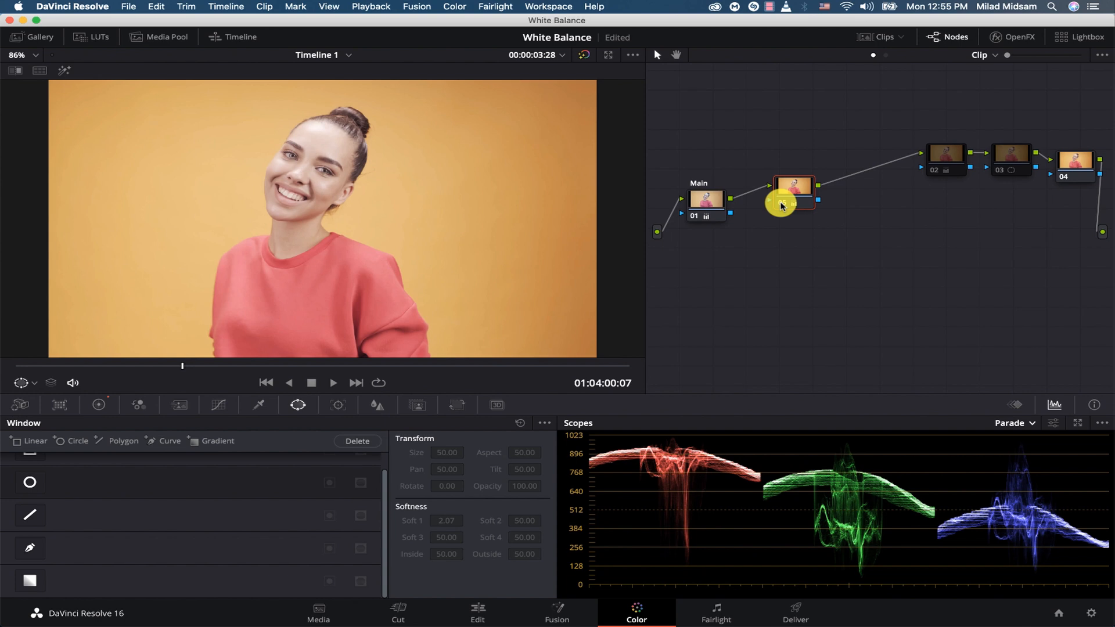